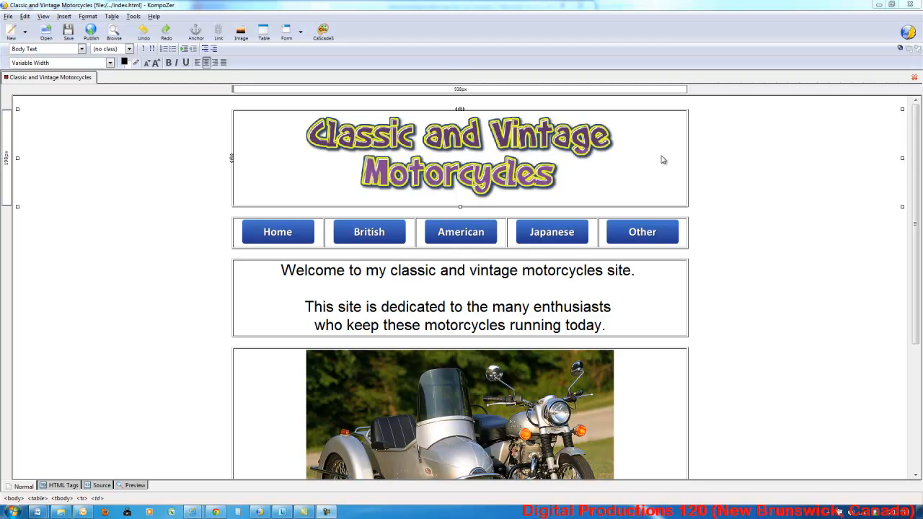
pyautogui.moveTo(323, 245)
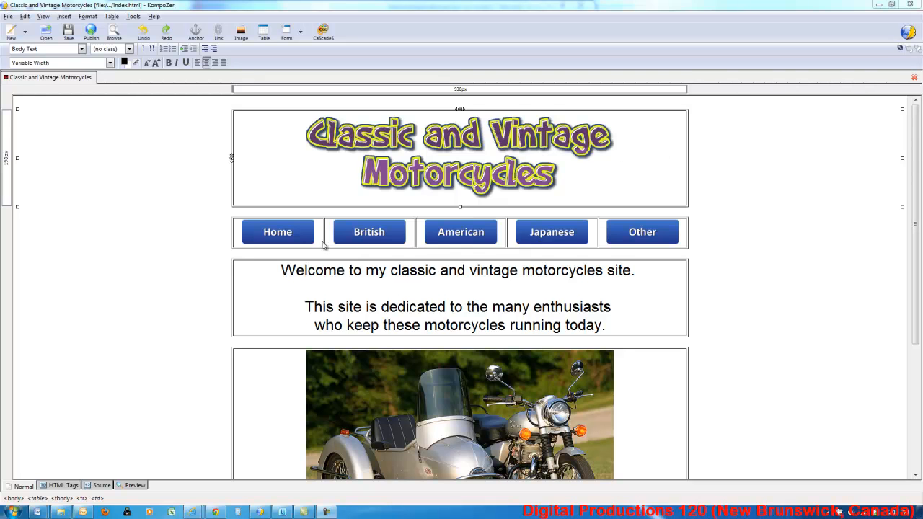
pyautogui.moveTo(462, 231)
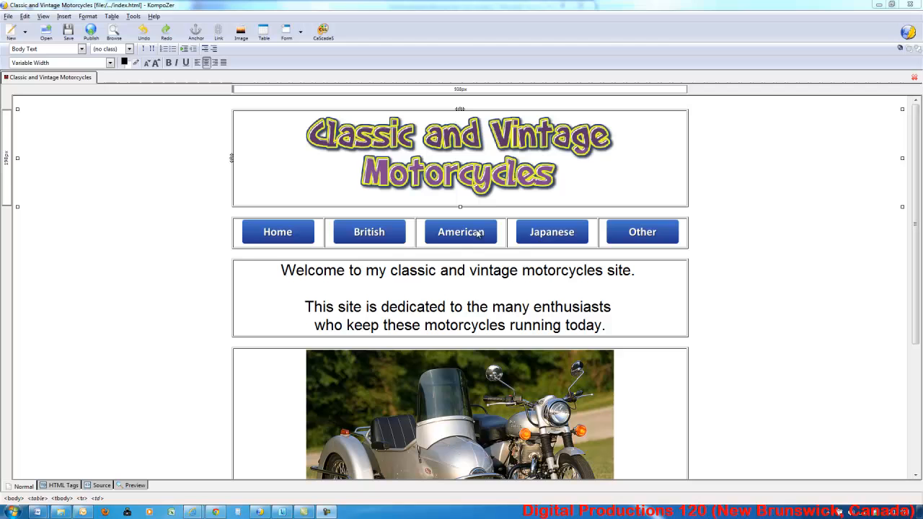
pyautogui.moveTo(300, 234)
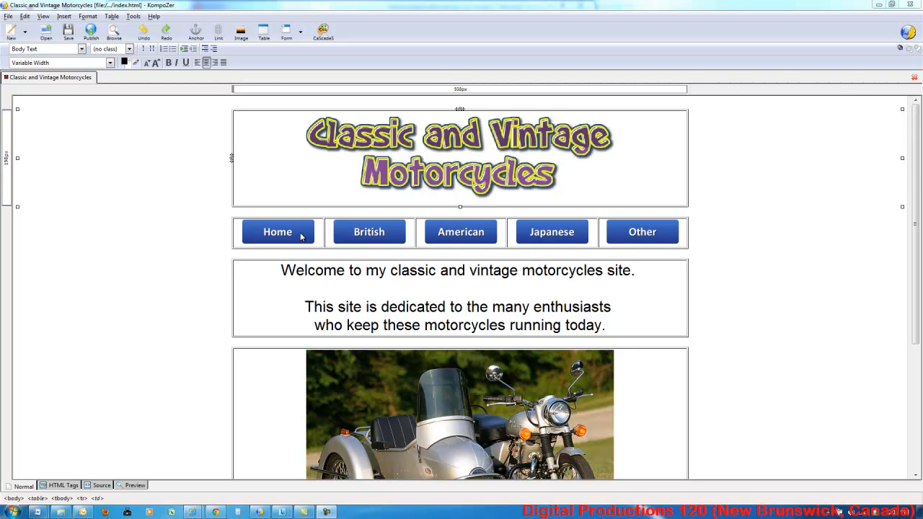
pyautogui.moveTo(277, 231)
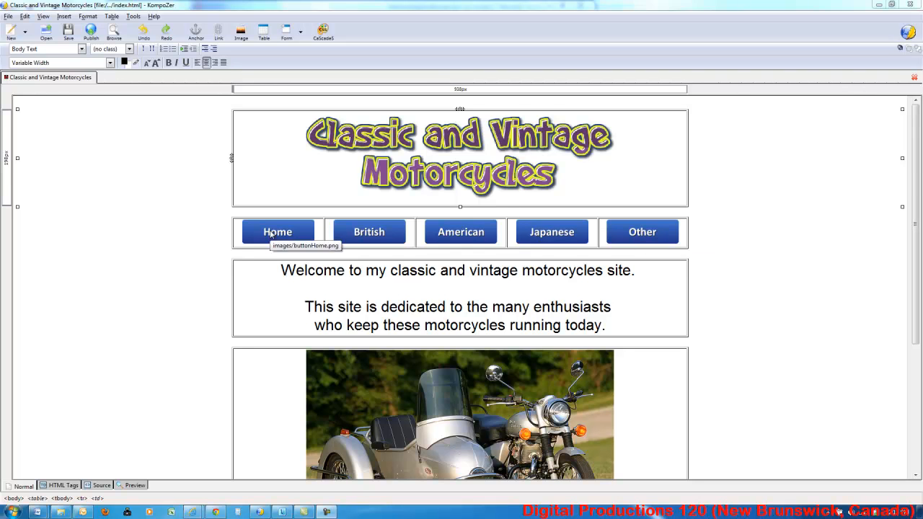
pyautogui.moveTo(642, 230)
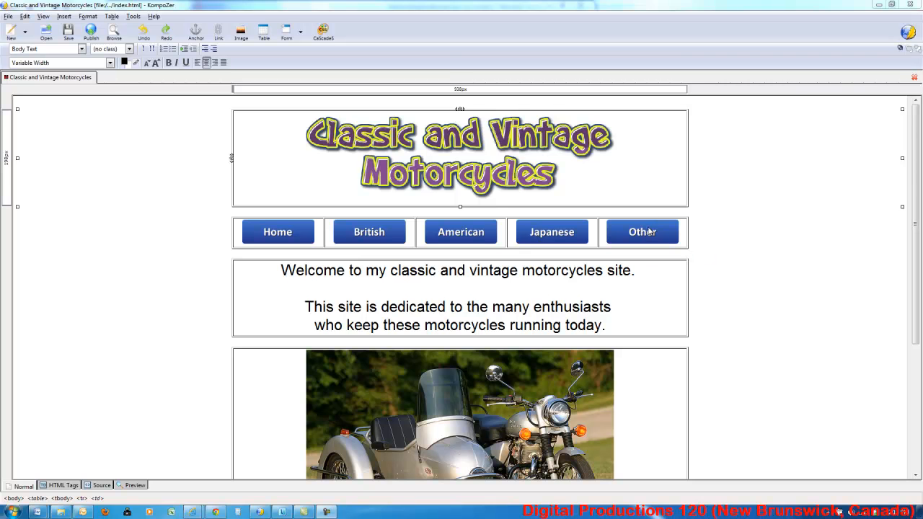
# Save the Classic and Vintage Motorcycles index page and launch its browser preview
pyautogui.scroll(-3)
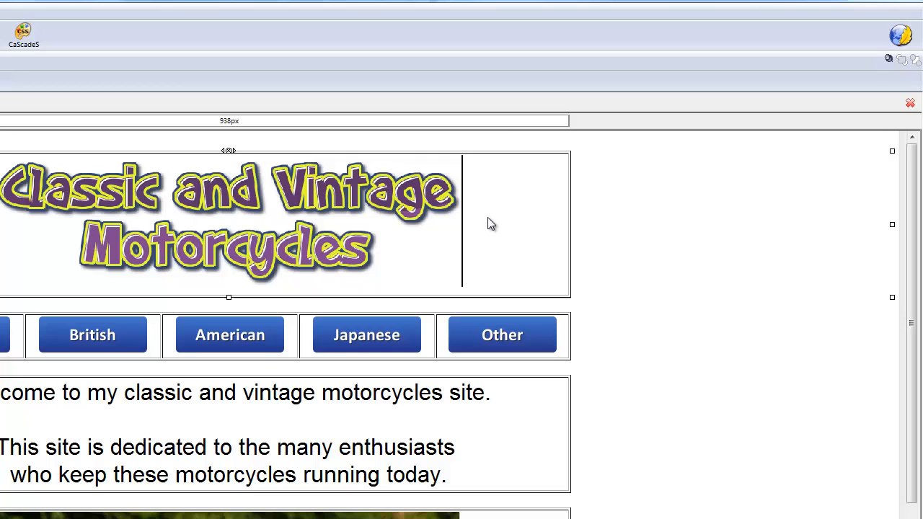
pyautogui.moveTo(469, 421)
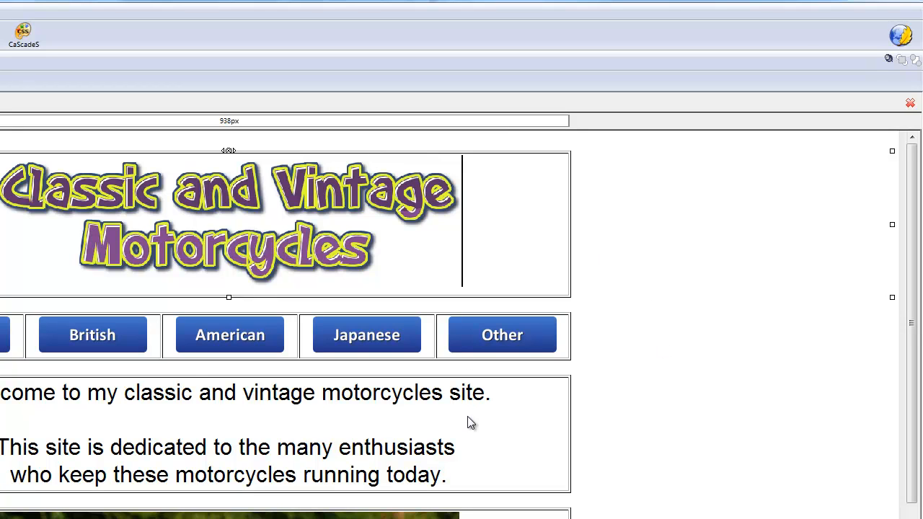
pyautogui.moveTo(248, 286)
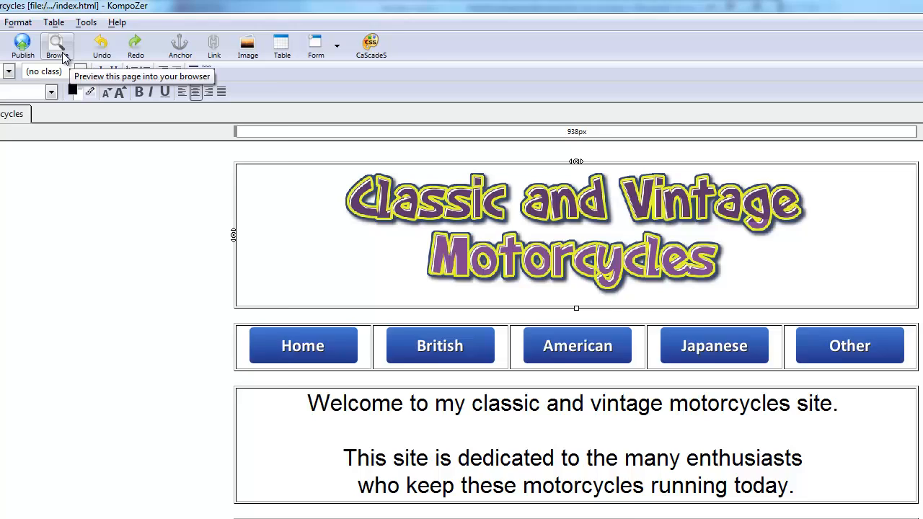
pyautogui.click(58, 46)
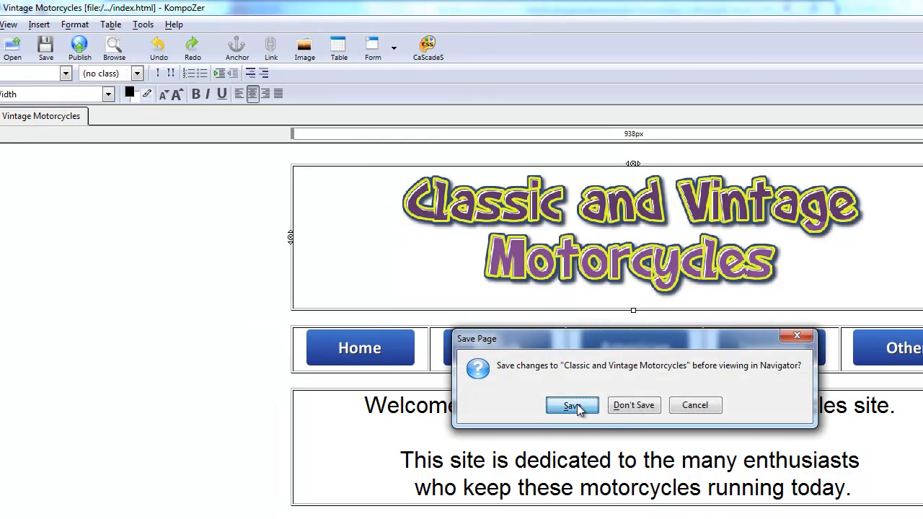
pyautogui.click(569, 404)
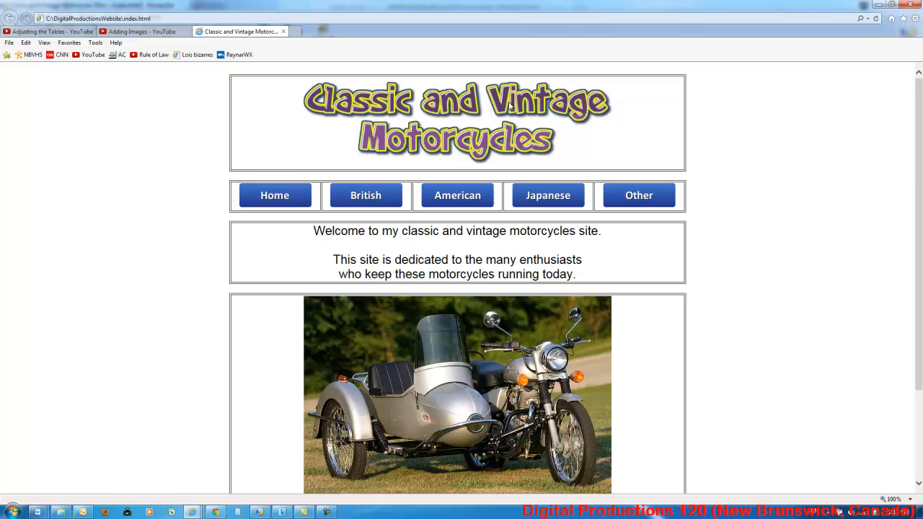
pyautogui.moveTo(684, 159)
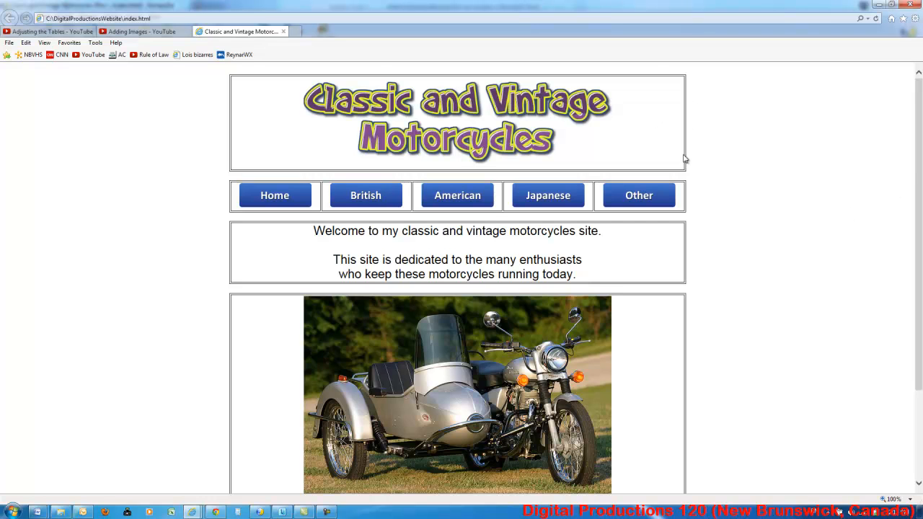
pyautogui.moveTo(660, 157)
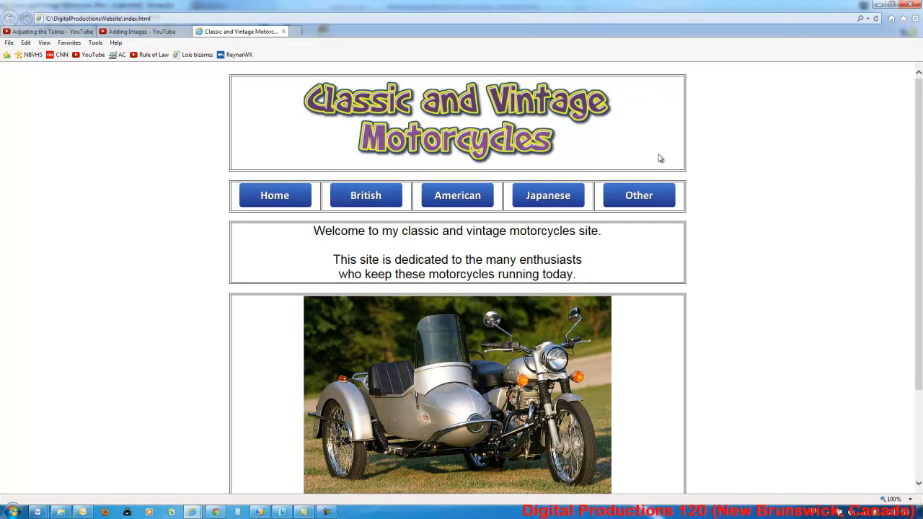
pyautogui.moveTo(700, 190)
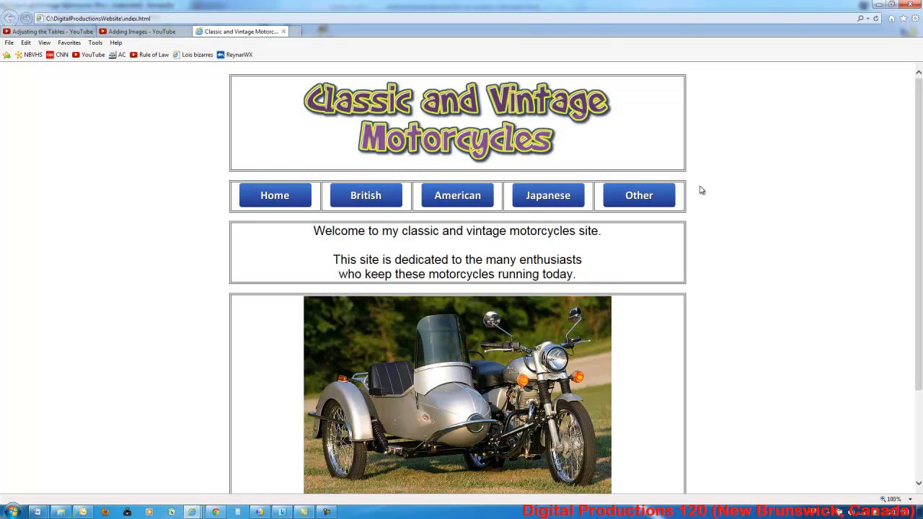
pyautogui.moveTo(639, 356)
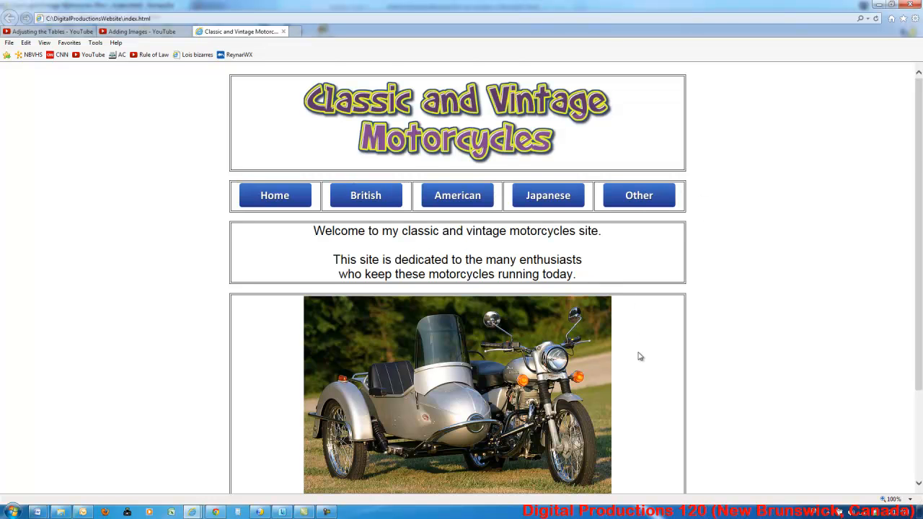
# Scroll through the previewed motorcycles page in Internet Explorer to check it
pyautogui.scroll(-3)
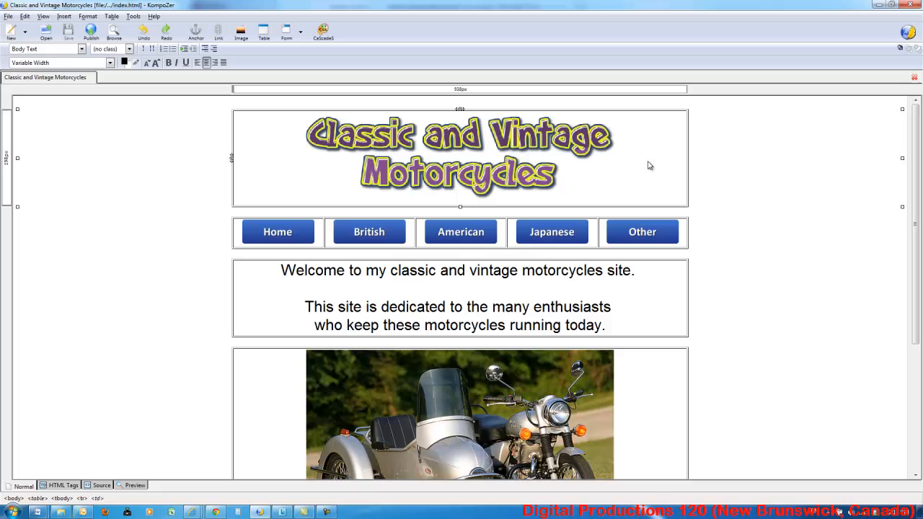
pyautogui.moveTo(666, 154)
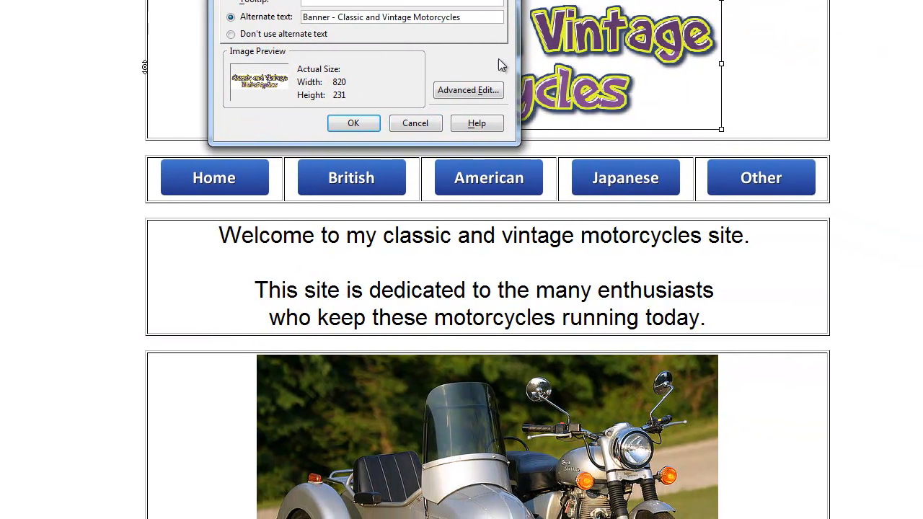
pyautogui.click(353, 122)
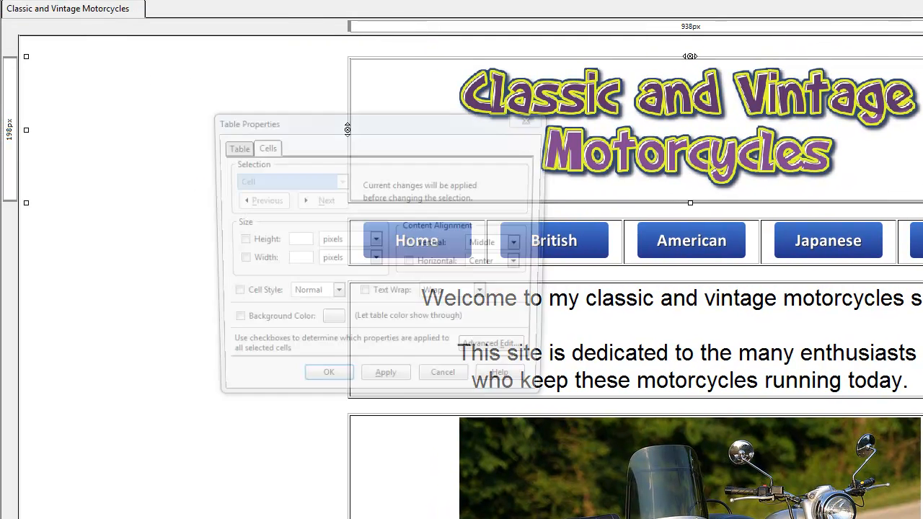
# Set the banner table's border to 0 in Table Properties and apply it
pyautogui.click(233, 148)
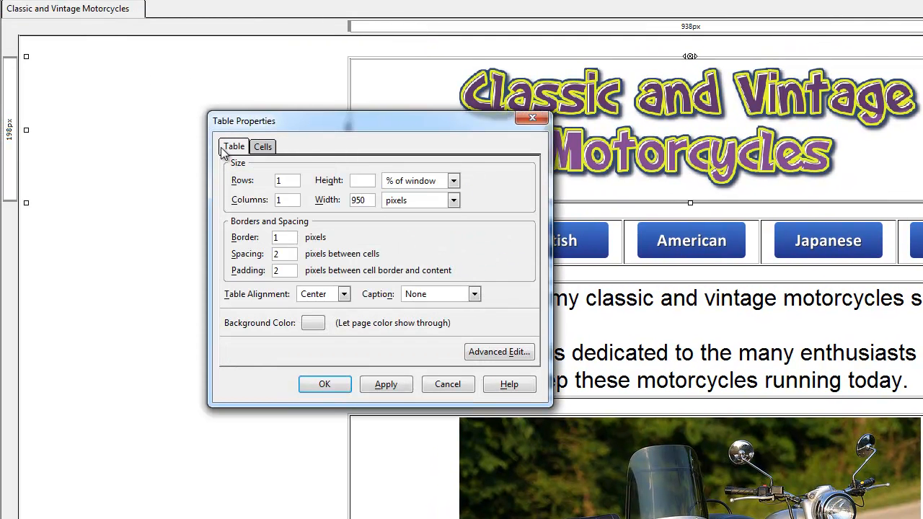
pyautogui.click(282, 237)
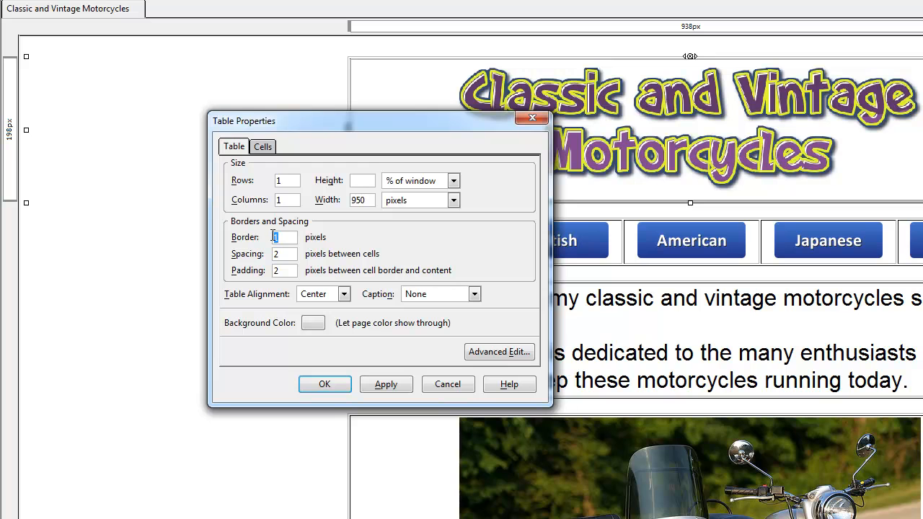
pyautogui.write('0')
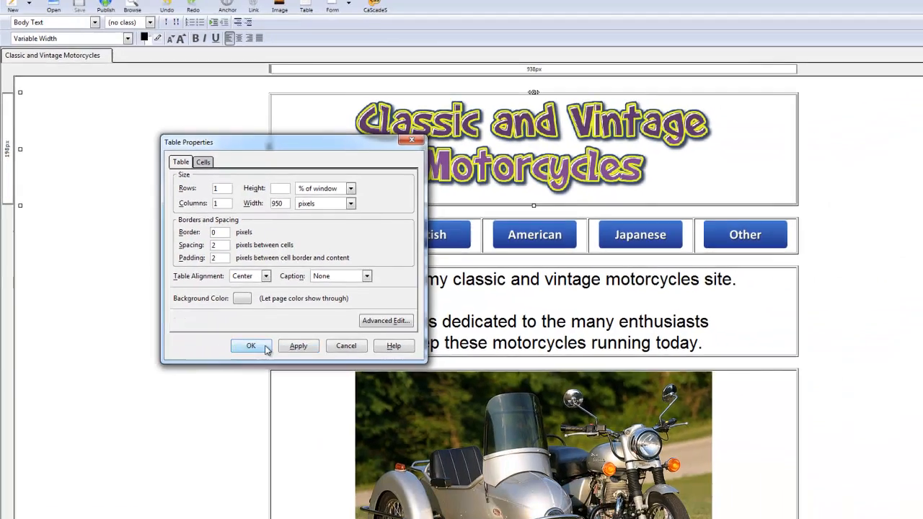
pyautogui.click(251, 346)
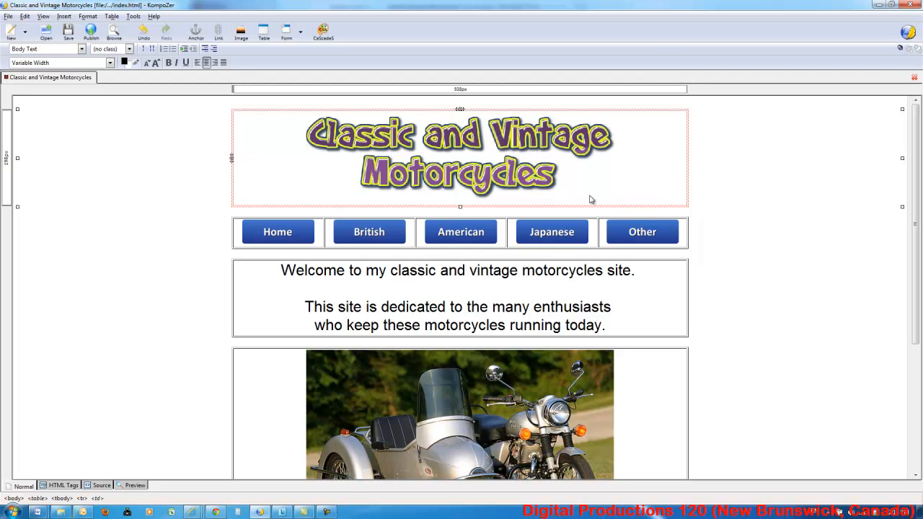
pyautogui.moveTo(320, 200)
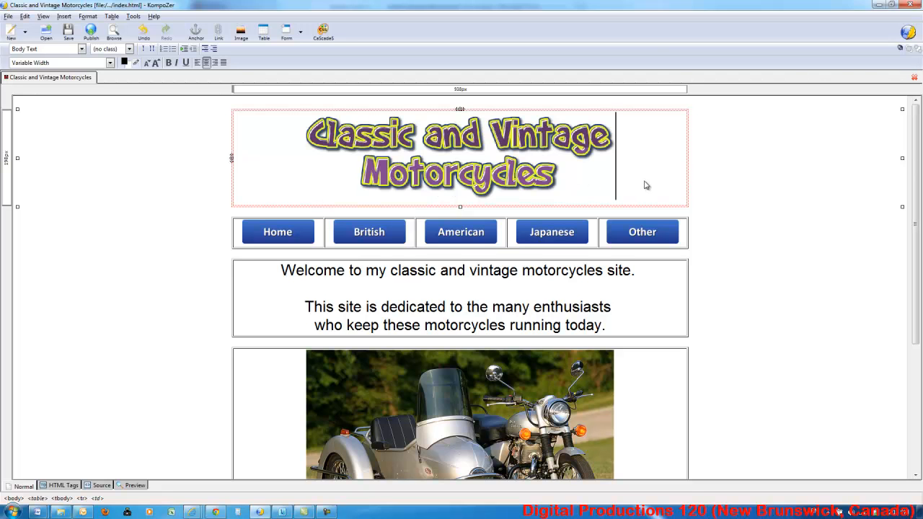
pyautogui.moveTo(252, 133)
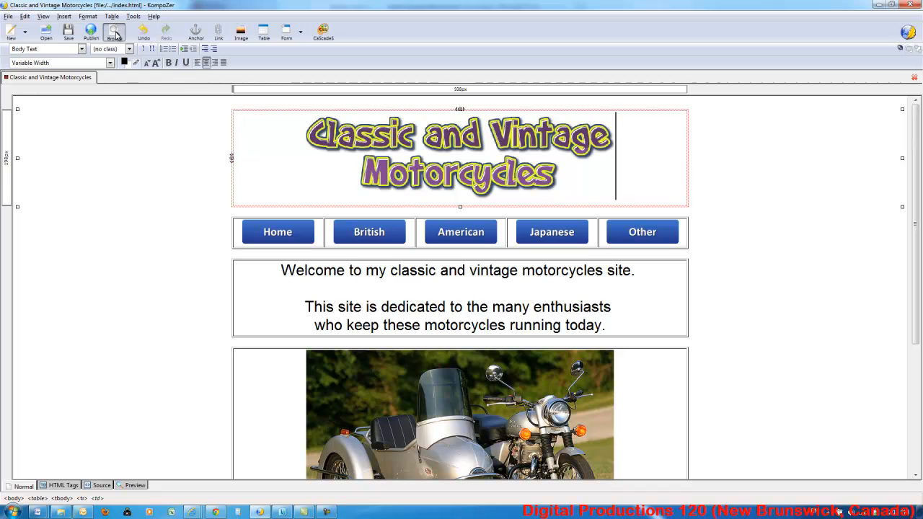
# Preview the borderless-banner motorcycles page in the web browser
pyautogui.click(114, 30)
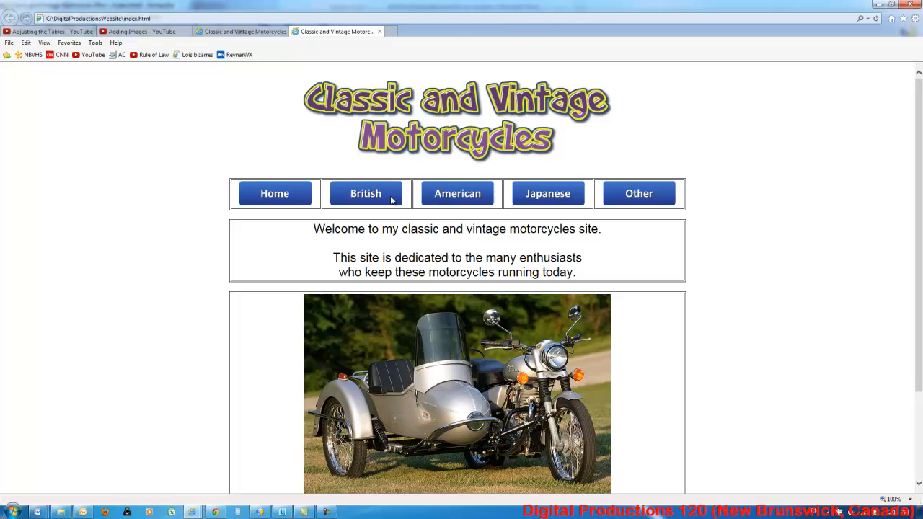
pyautogui.moveTo(302, 158)
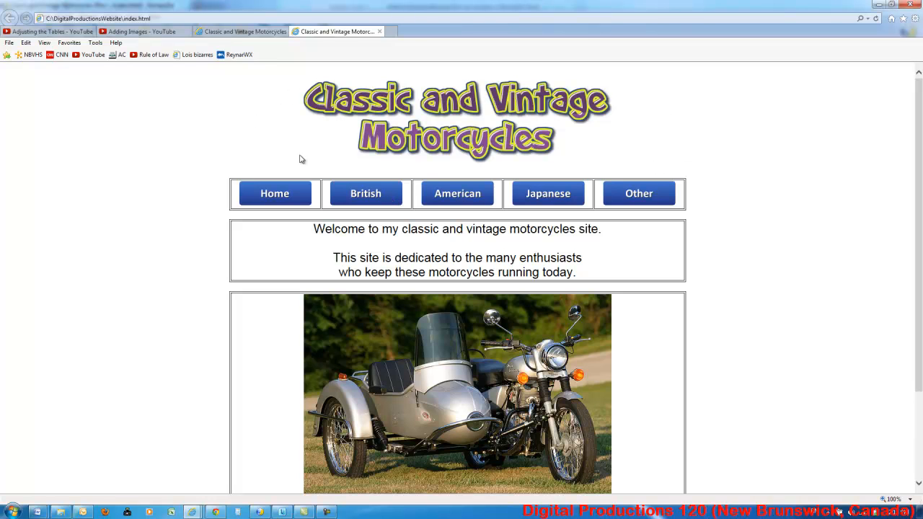
pyautogui.moveTo(674, 115)
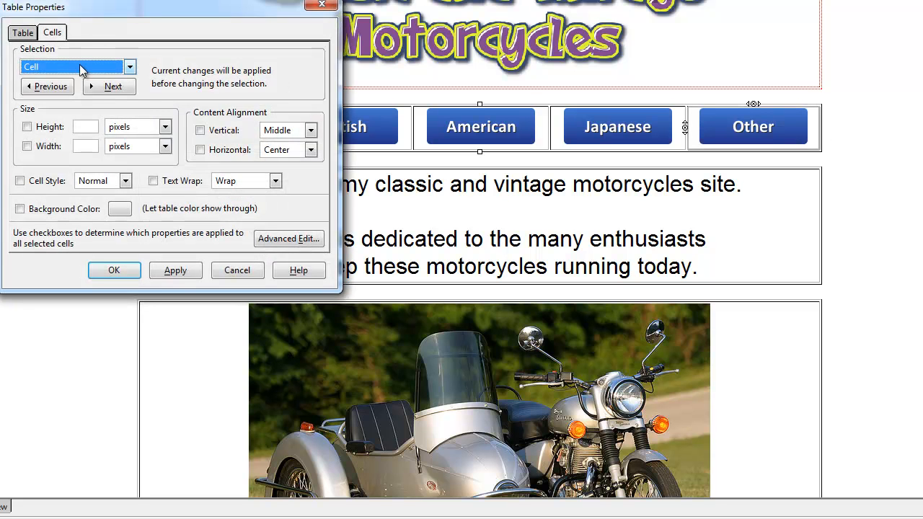
pyautogui.click(23, 32)
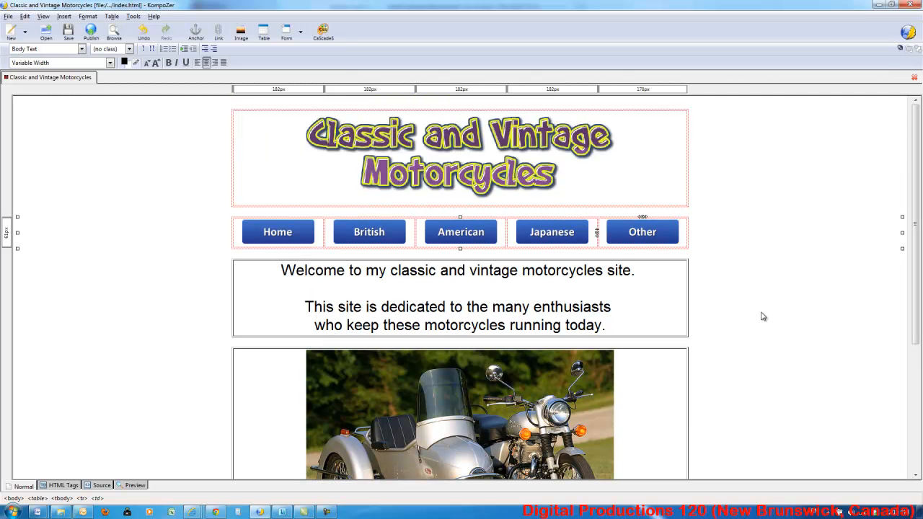
pyautogui.moveTo(736, 179)
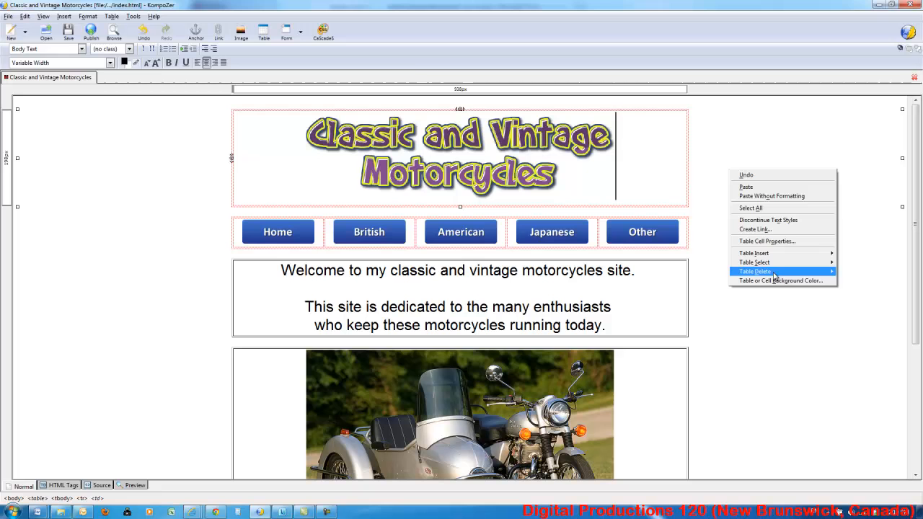
pyautogui.click(781, 280)
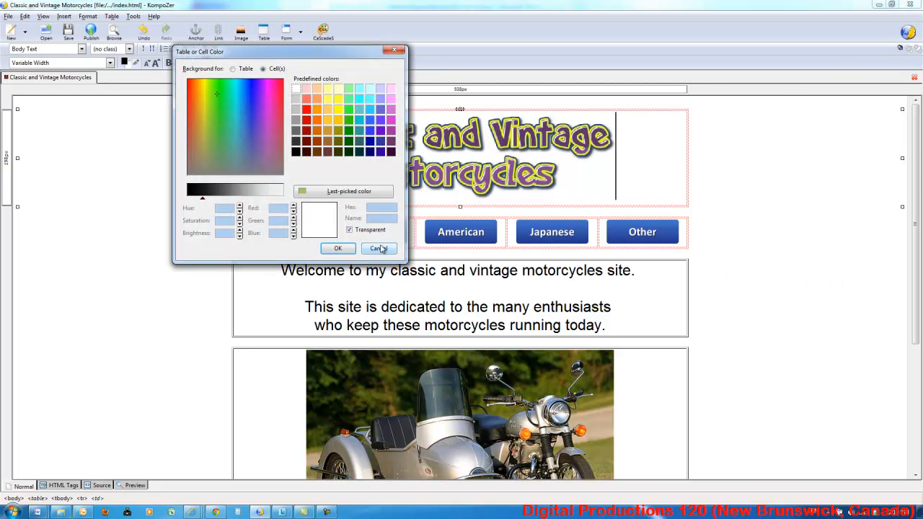
pyautogui.click(378, 248)
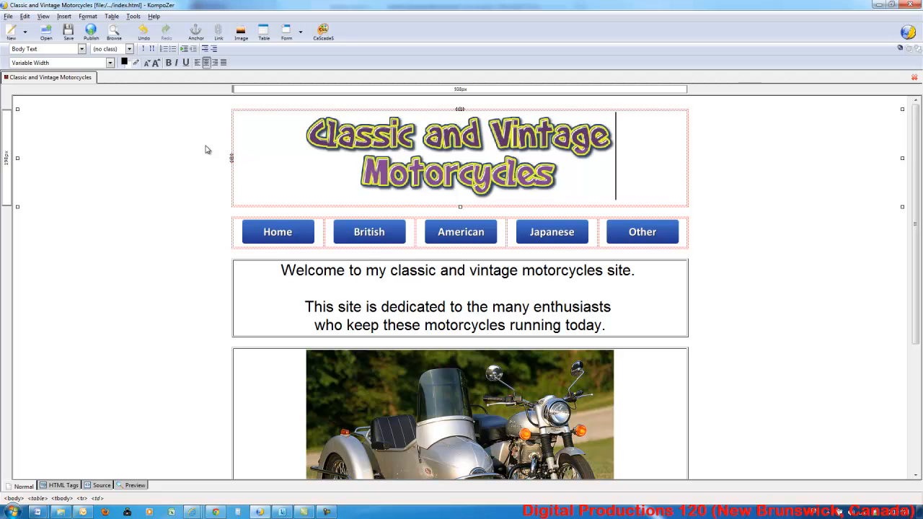
pyautogui.rightClick(277, 231)
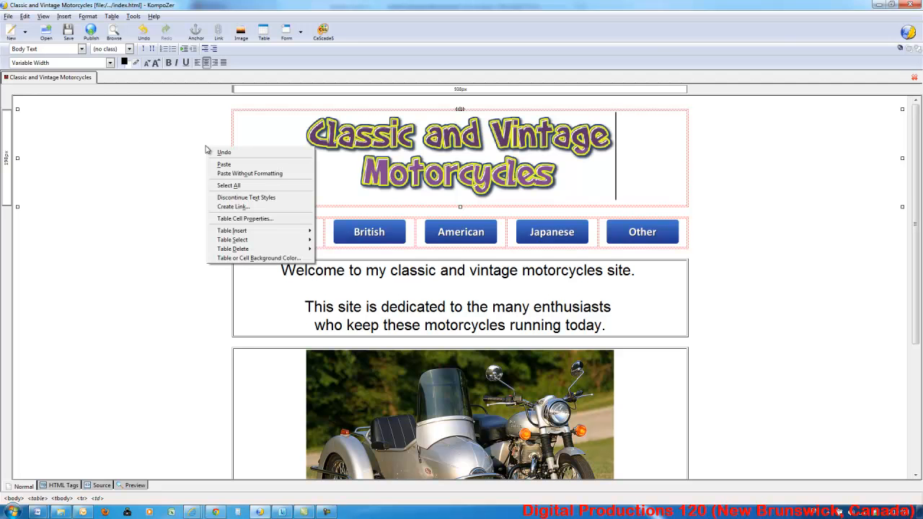
pyautogui.moveTo(258, 257)
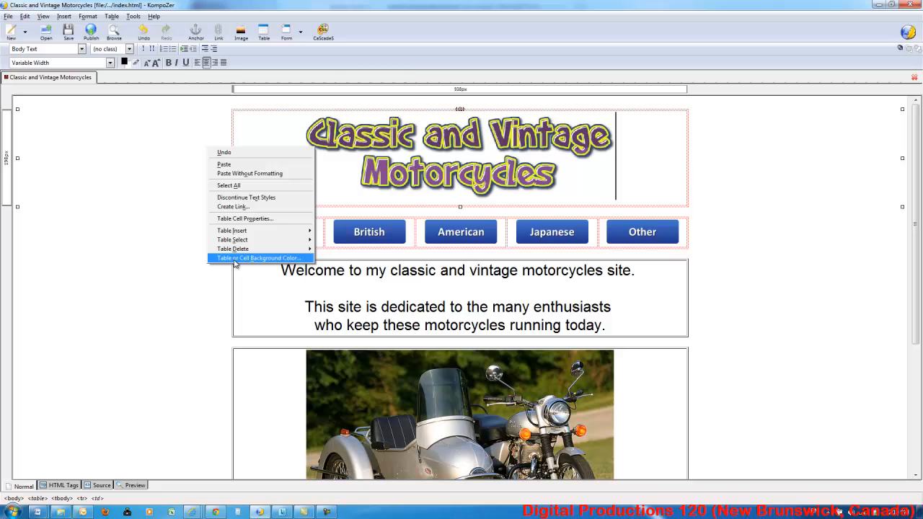
pyautogui.click(260, 257)
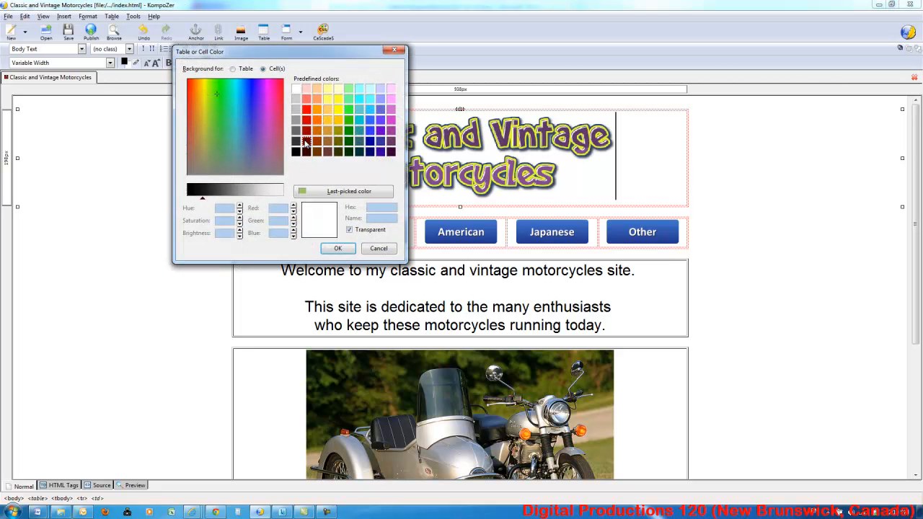
pyautogui.click(338, 248)
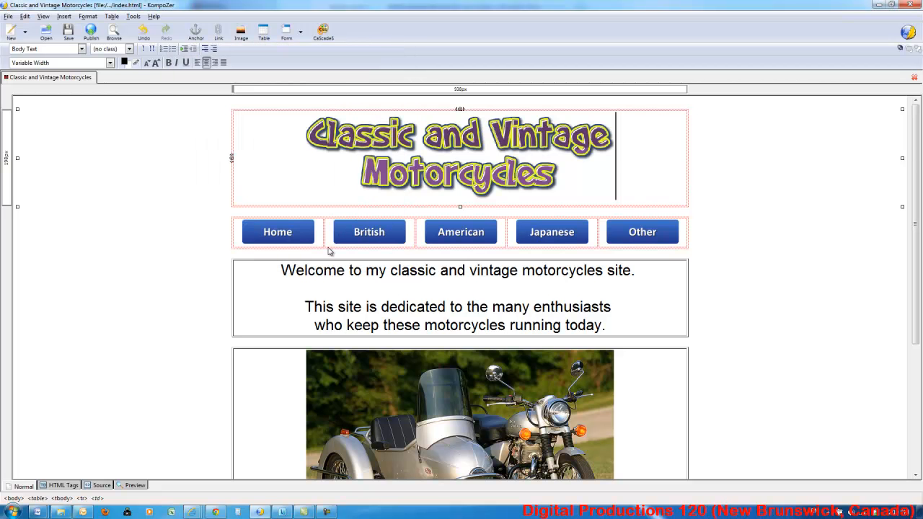
# Use custom page colours with a bright red background for the whole page
pyautogui.click(458, 155)
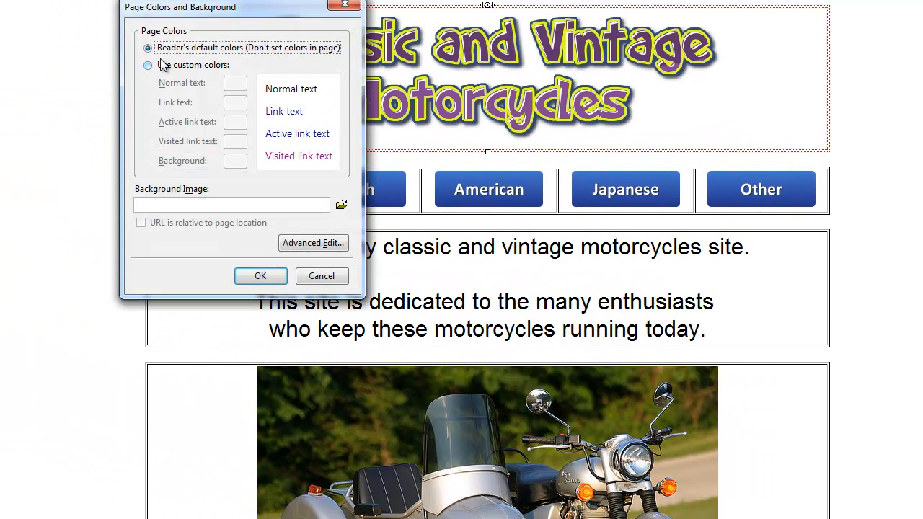
pyautogui.click(149, 65)
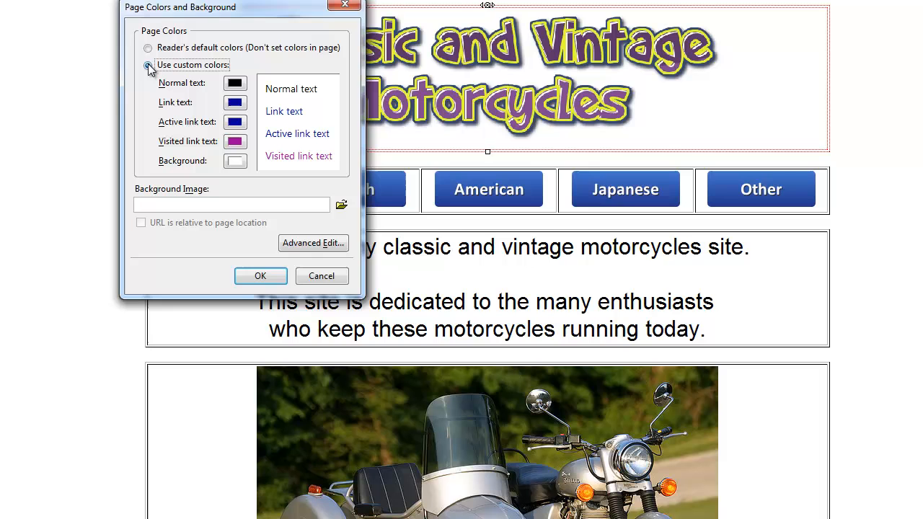
pyautogui.click(147, 65)
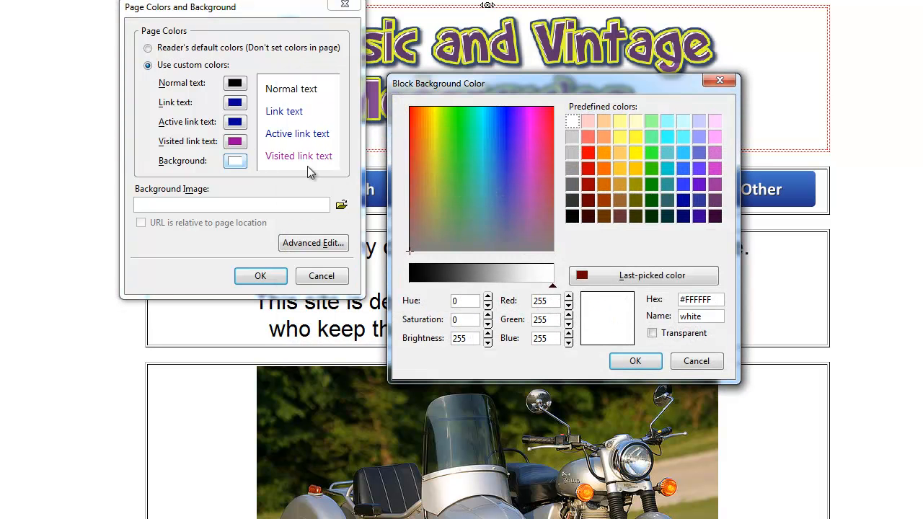
pyautogui.click(551, 118)
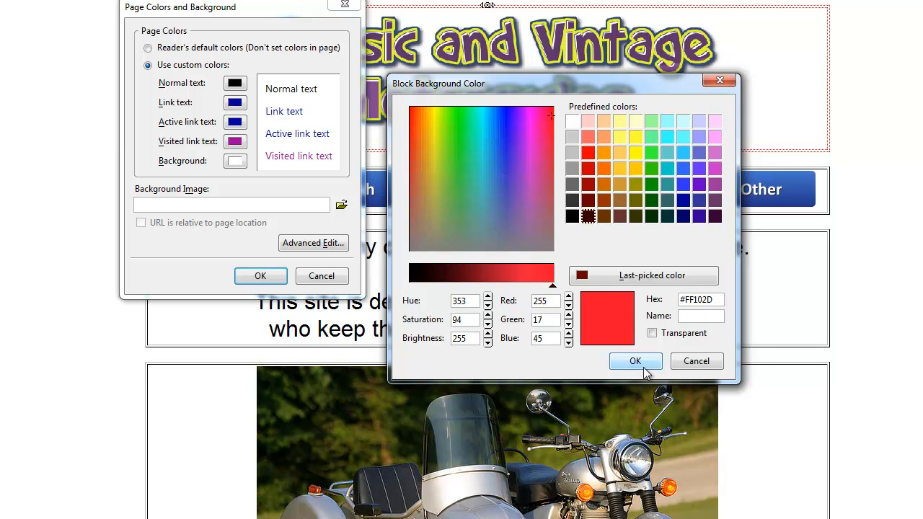
pyautogui.click(635, 361)
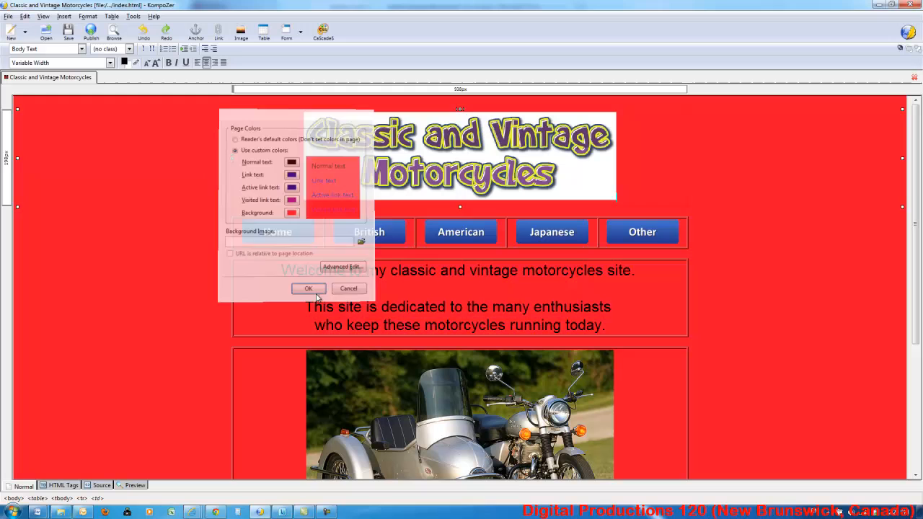
pyautogui.click(308, 289)
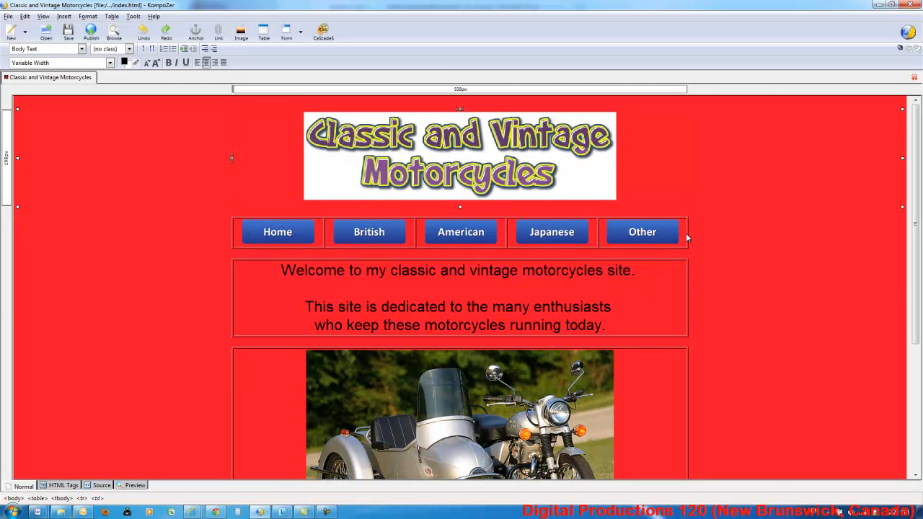
pyautogui.moveTo(609, 182)
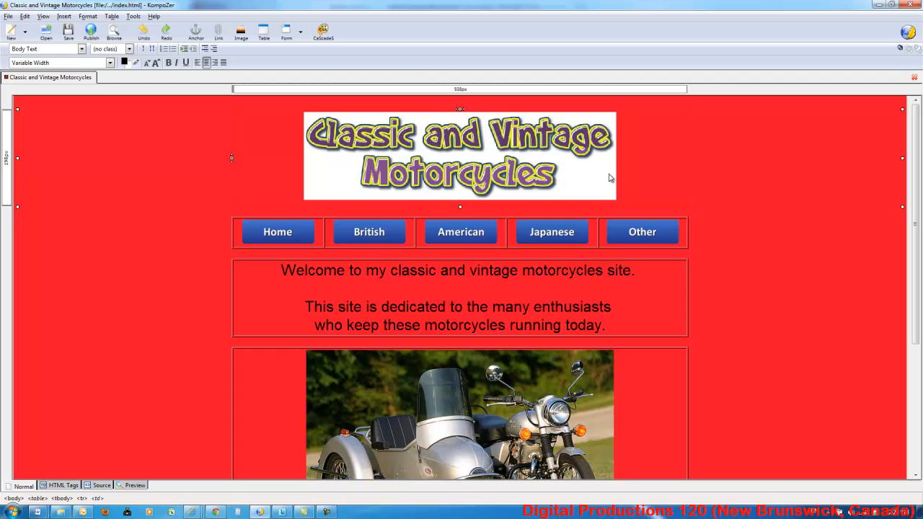
pyautogui.moveTo(532, 130)
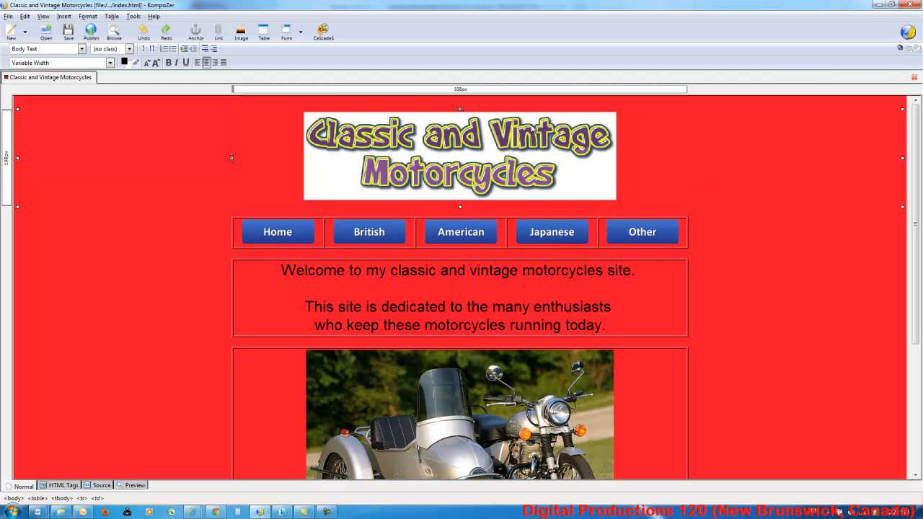
pyautogui.moveTo(574, 179)
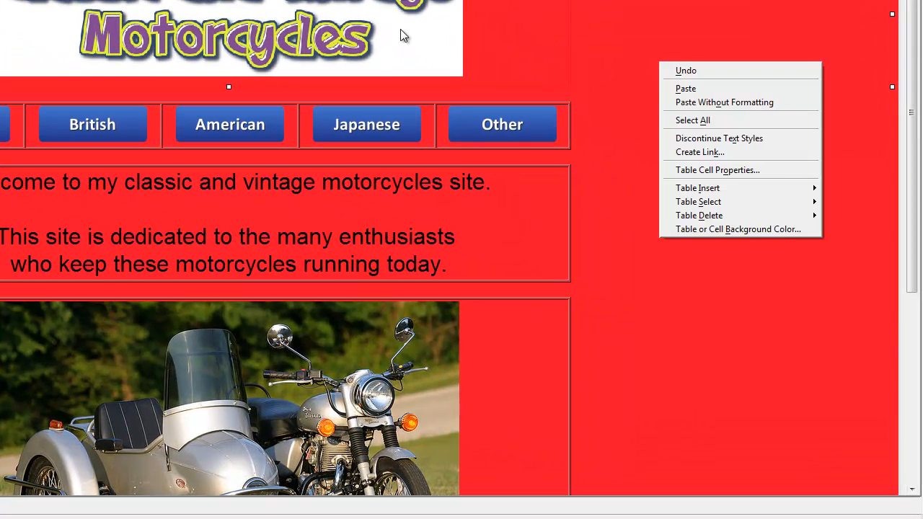
pyautogui.moveTo(404, 36)
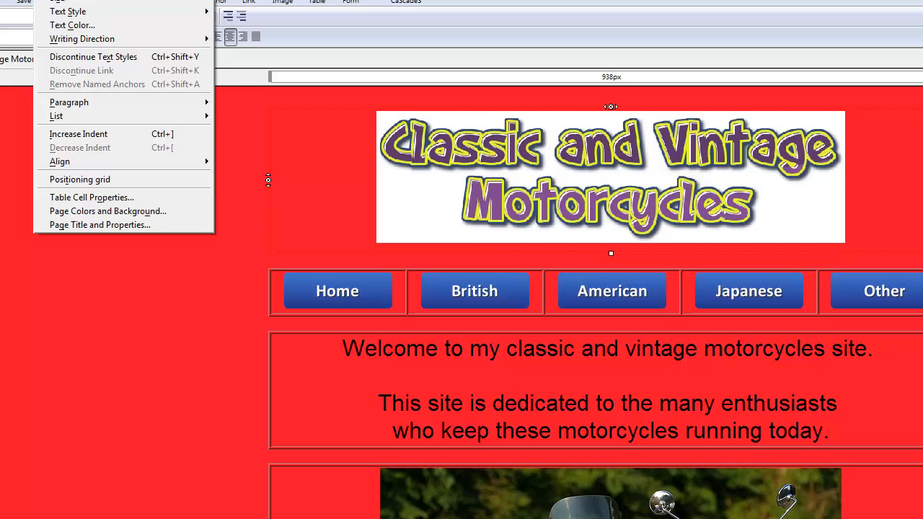
# Reopen Page Colors and Background from the Format menu
pyautogui.click(106, 210)
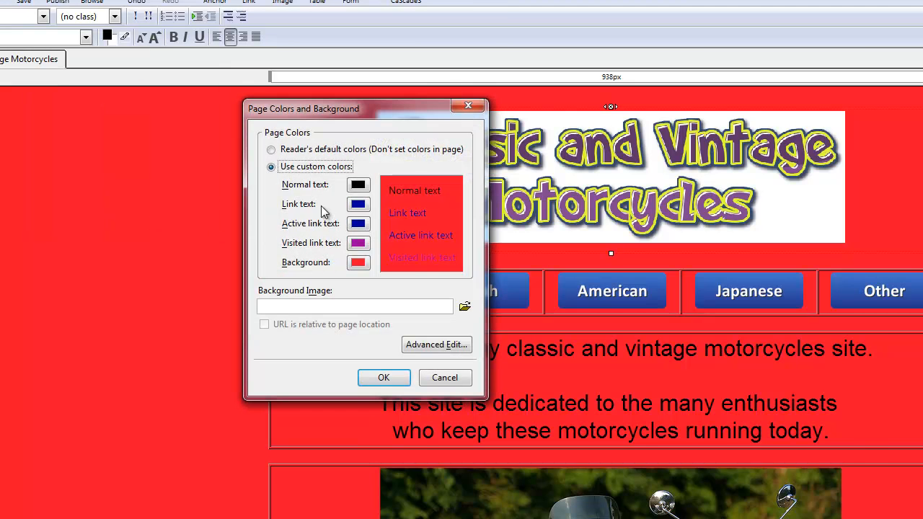
# Change the page background colour from red to light gray #CCCCCC
pyautogui.click(357, 262)
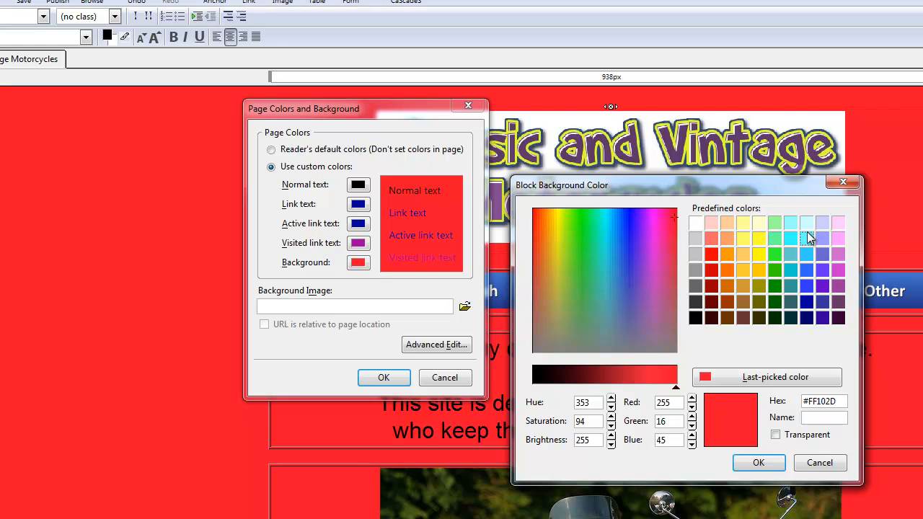
pyautogui.moveTo(692, 296)
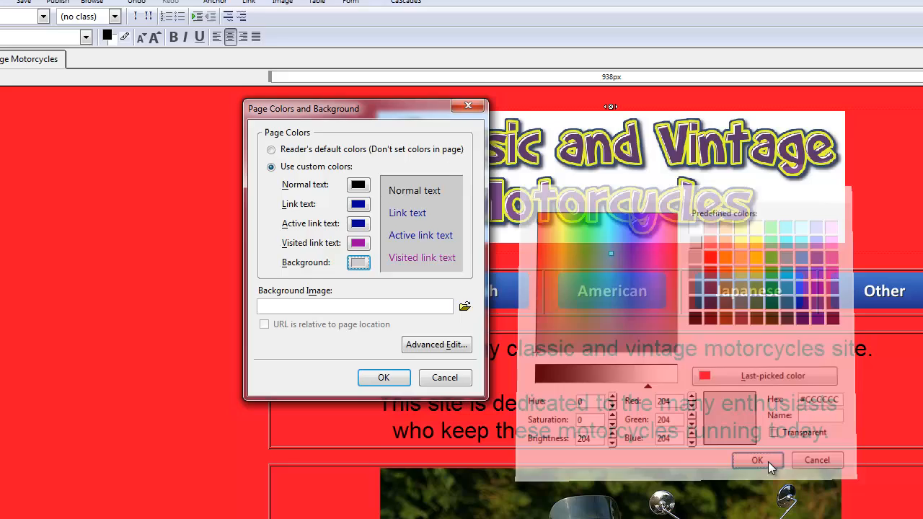
pyautogui.click(757, 460)
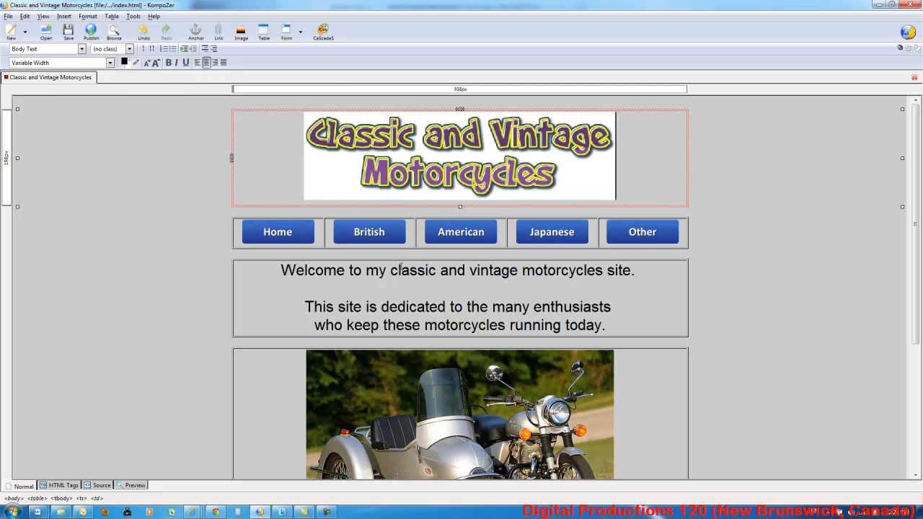
# Select the contact email address in the page footer
pyautogui.scroll(-3)
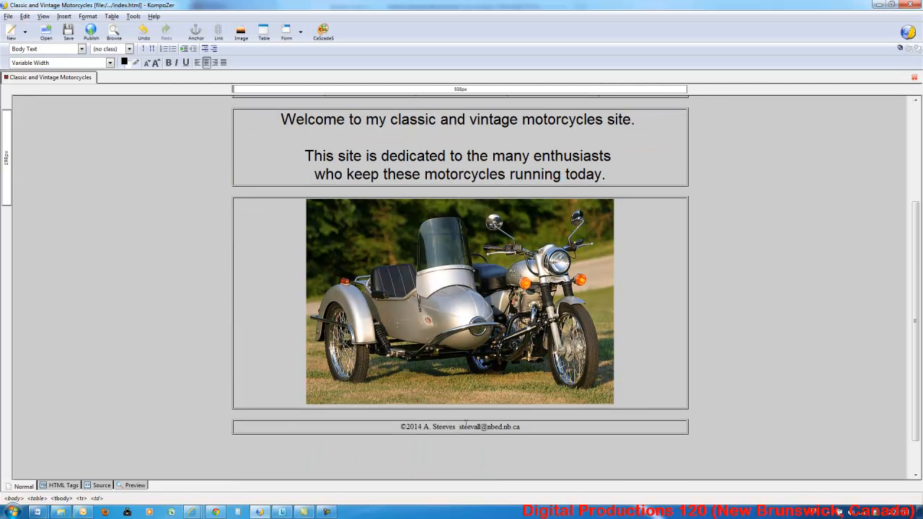
pyautogui.click(461, 427)
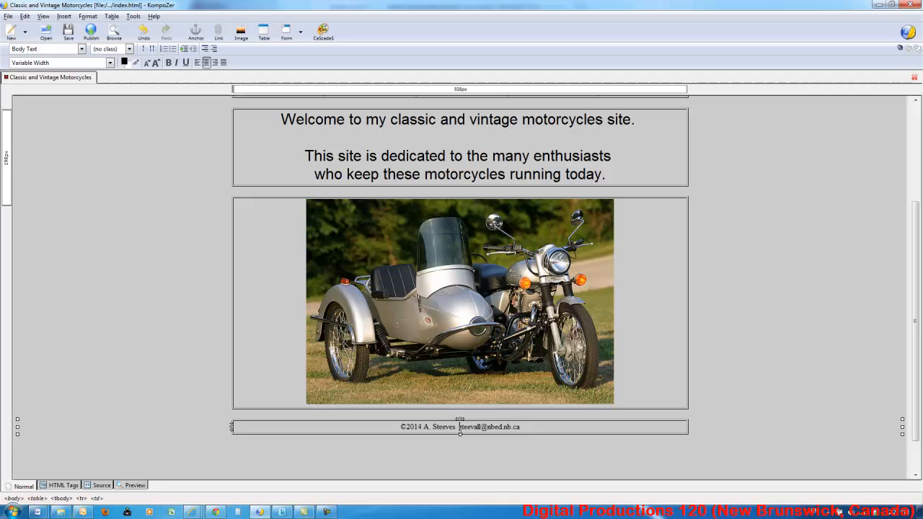
pyautogui.doubleClick(489, 427)
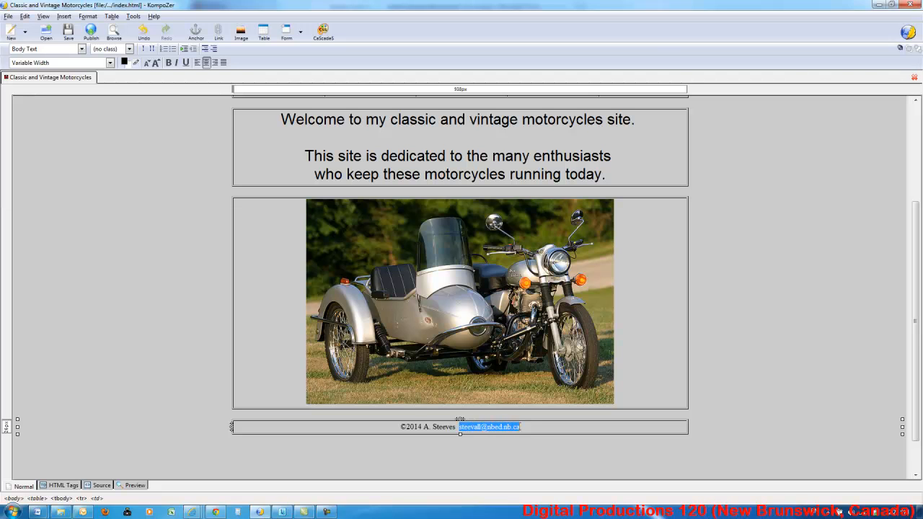
pyautogui.moveTo(341, 217)
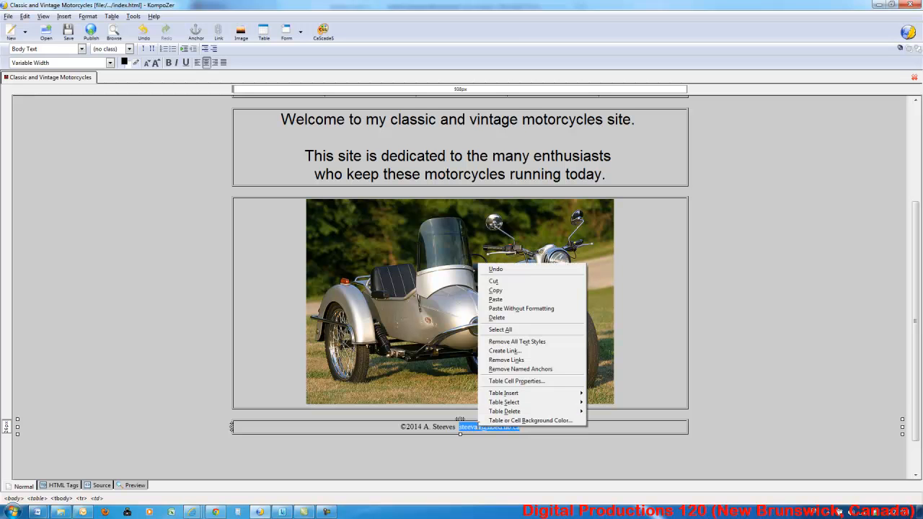
pyautogui.click(505, 350)
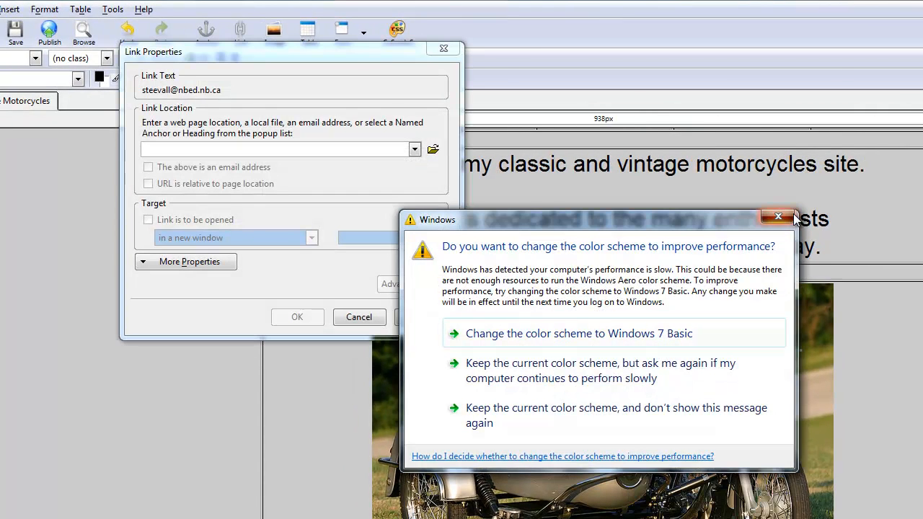
pyautogui.click(779, 216)
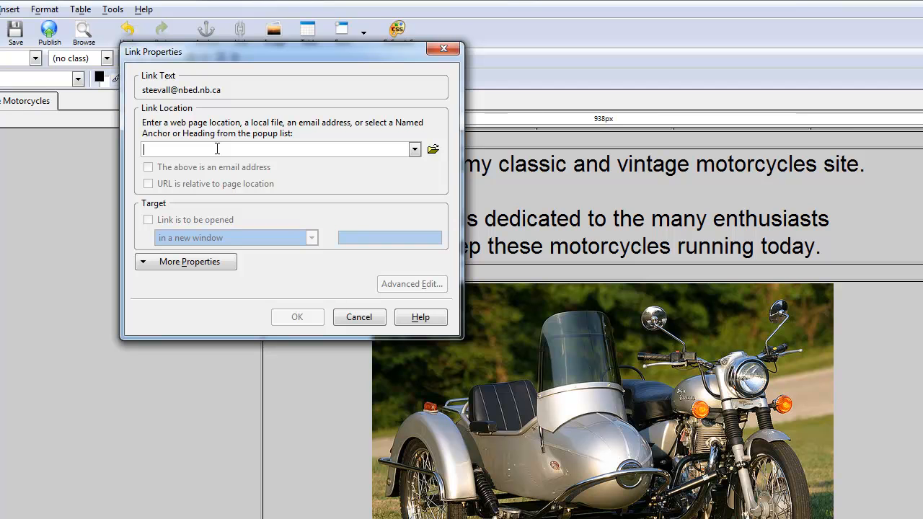
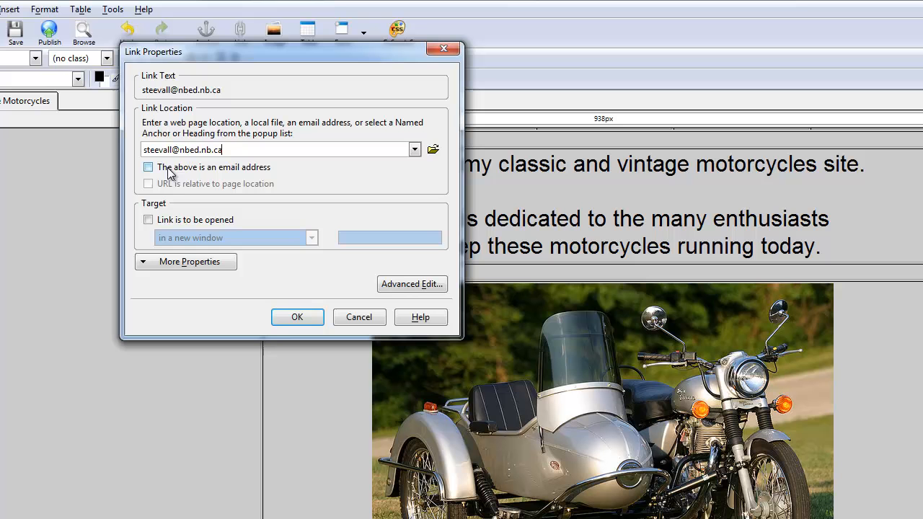
pyautogui.click(148, 167)
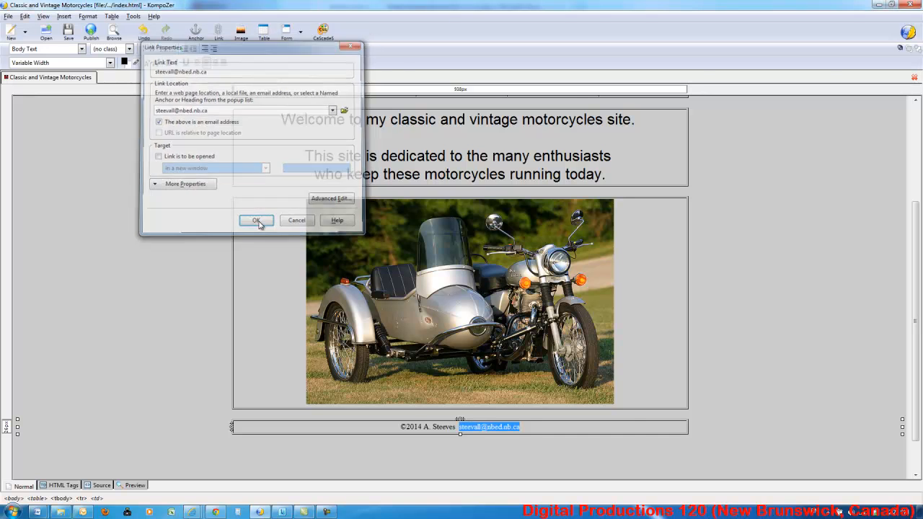
pyautogui.click(257, 219)
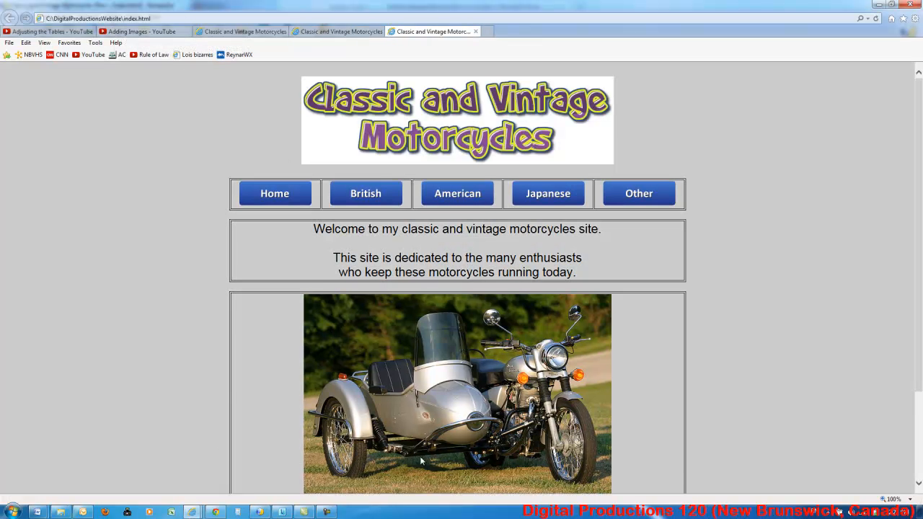
# Follow the footer email link in the browser to start a new message
pyautogui.scroll(-3)
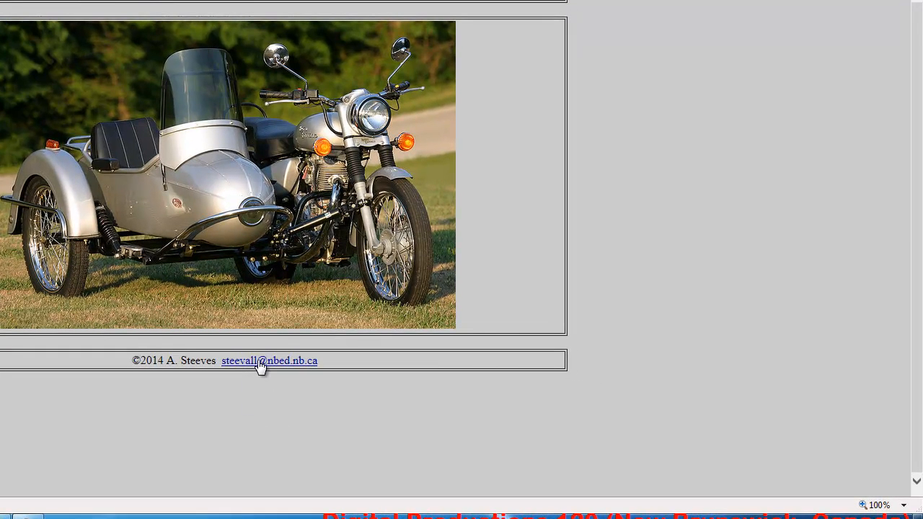
pyautogui.click(268, 360)
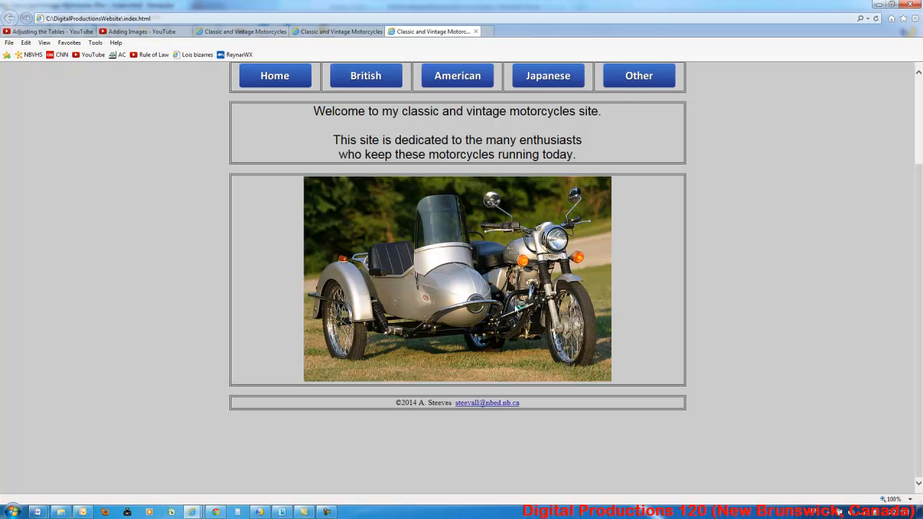
# Close the new Outlook message prefilled with the footer email without sending it
pyautogui.click(487, 402)
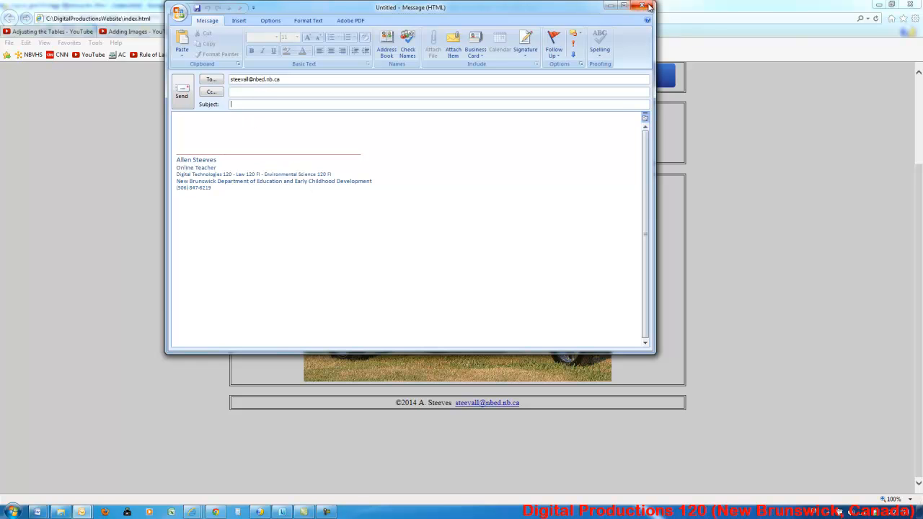
pyautogui.click(646, 6)
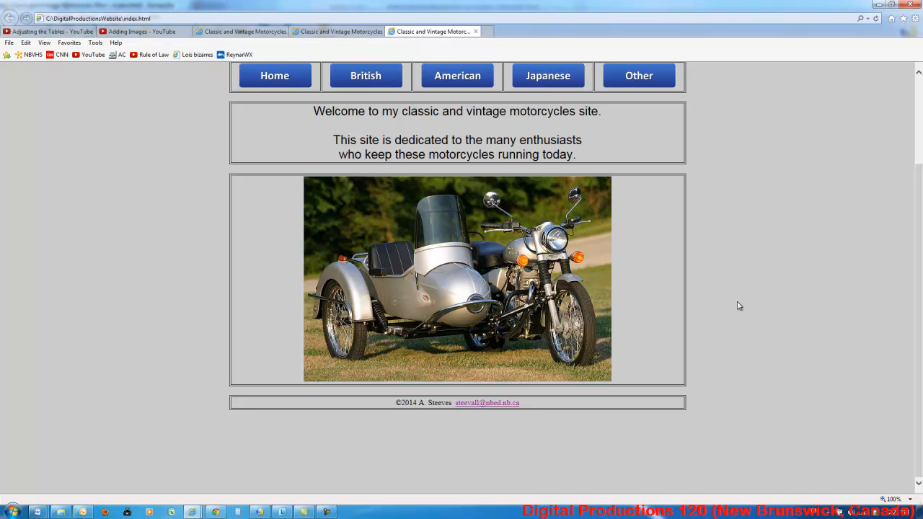
pyautogui.moveTo(524, 404)
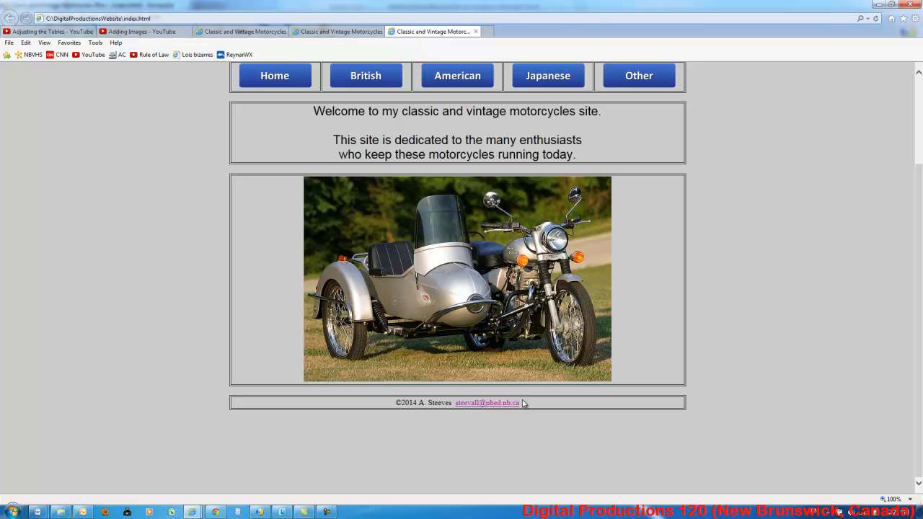
pyautogui.moveTo(502, 404)
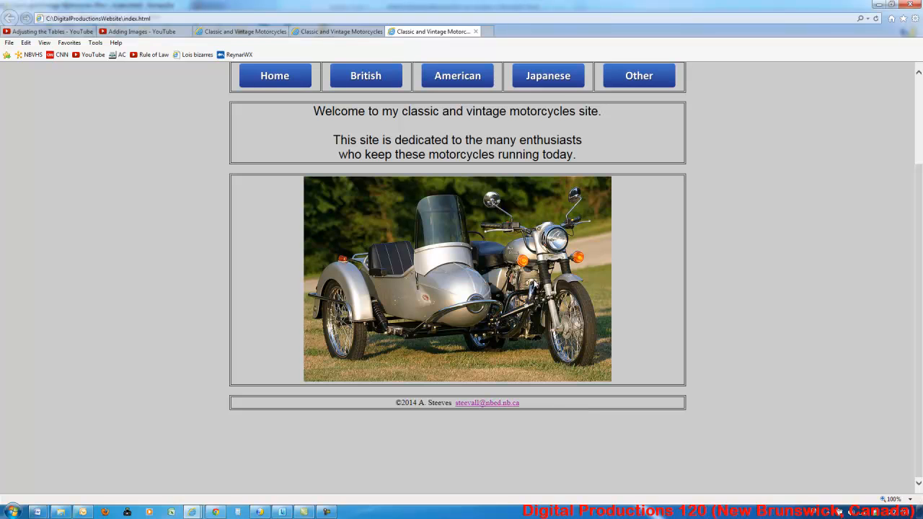
pyautogui.moveTo(487, 404)
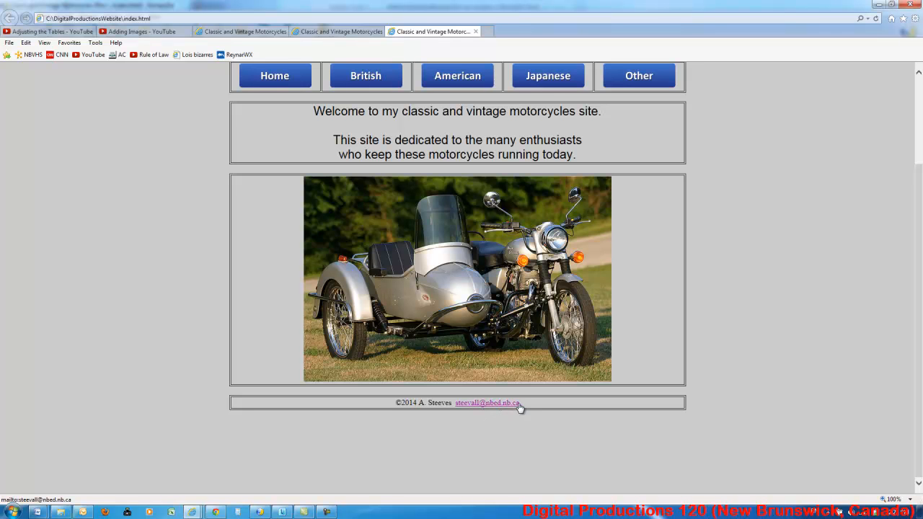
pyautogui.moveTo(681, 361)
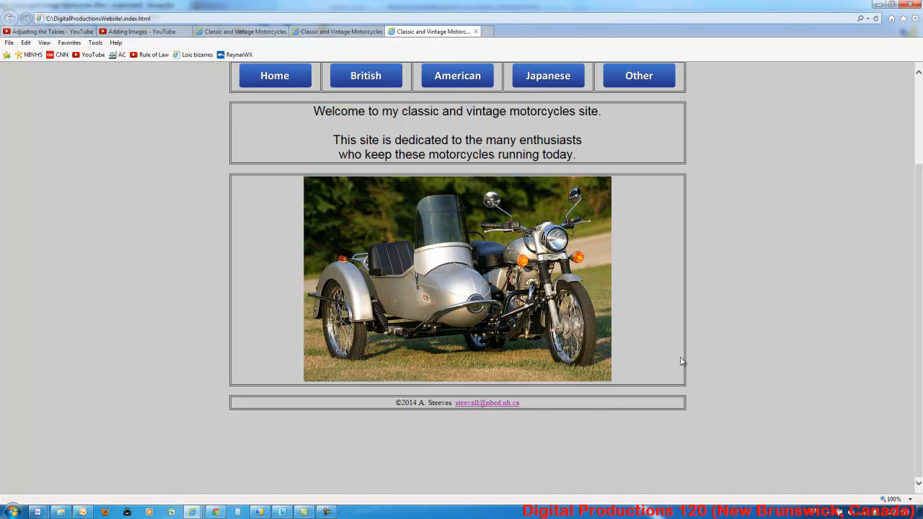
pyautogui.moveTo(418, 478)
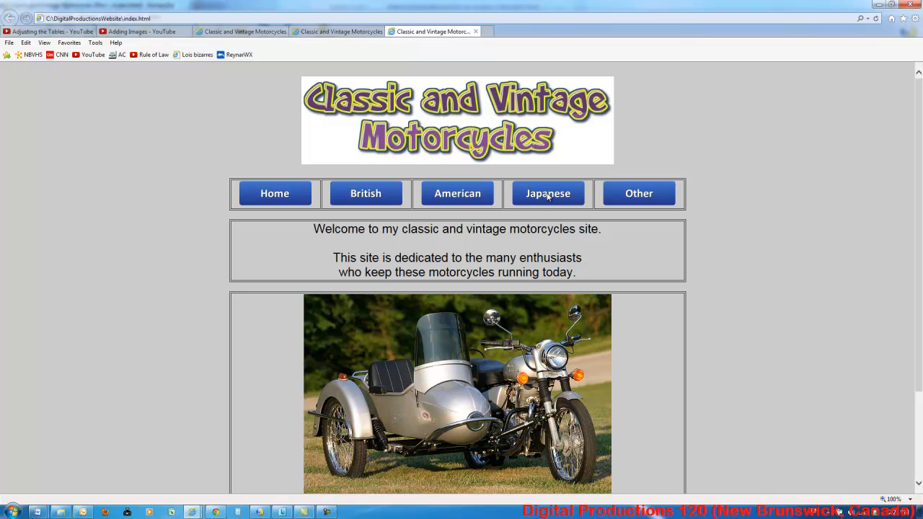
pyautogui.moveTo(287, 199)
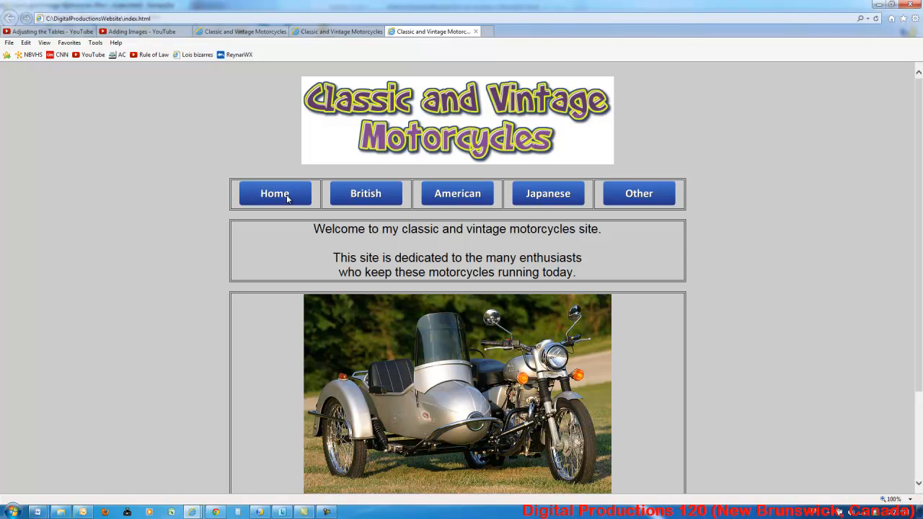